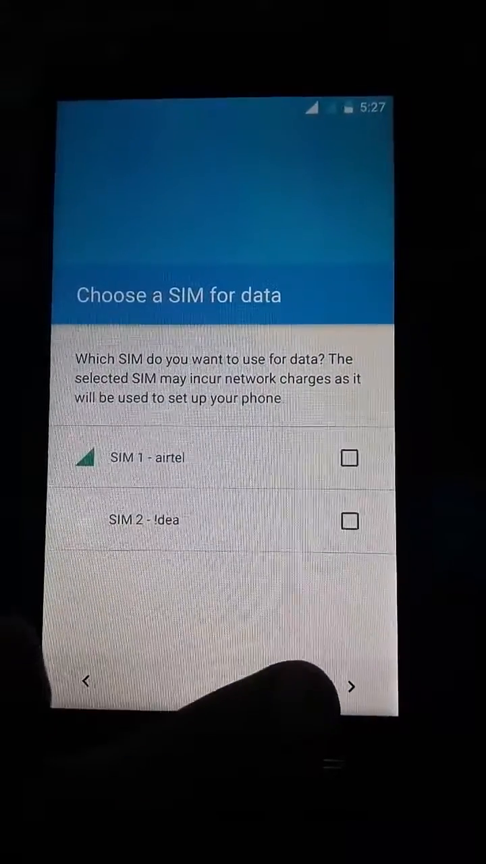
# - Choose a SIM for mobile data on the 'Choose a SIM for data' page
pyautogui.click(355, 522)
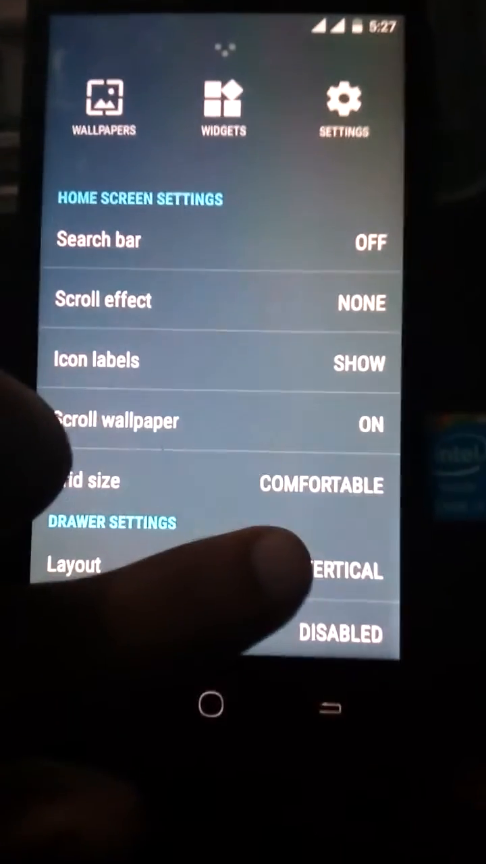
# - Dismiss the home screen settings panel and browse the installed apps in the app drawer
pyautogui.click(208, 705)
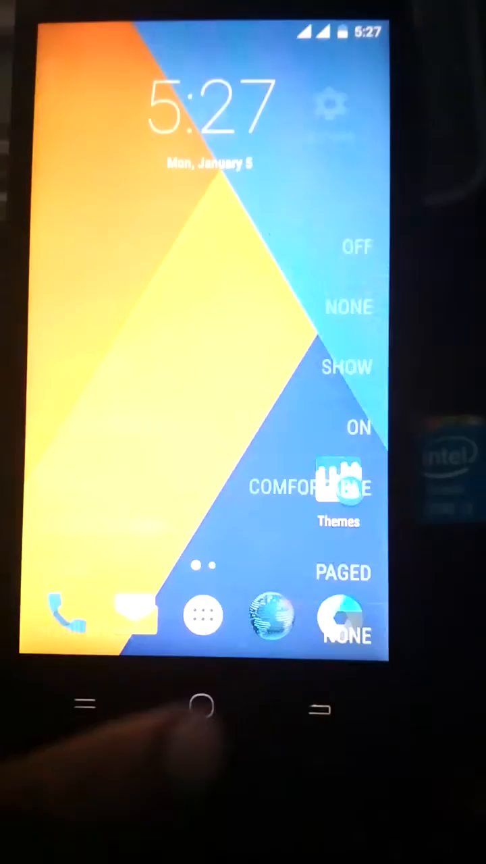
pyautogui.click(204, 616)
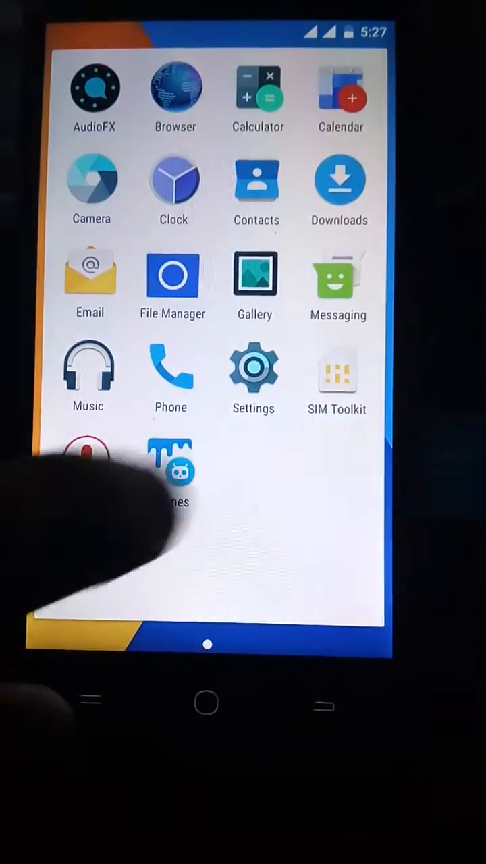
pyautogui.click(254, 366)
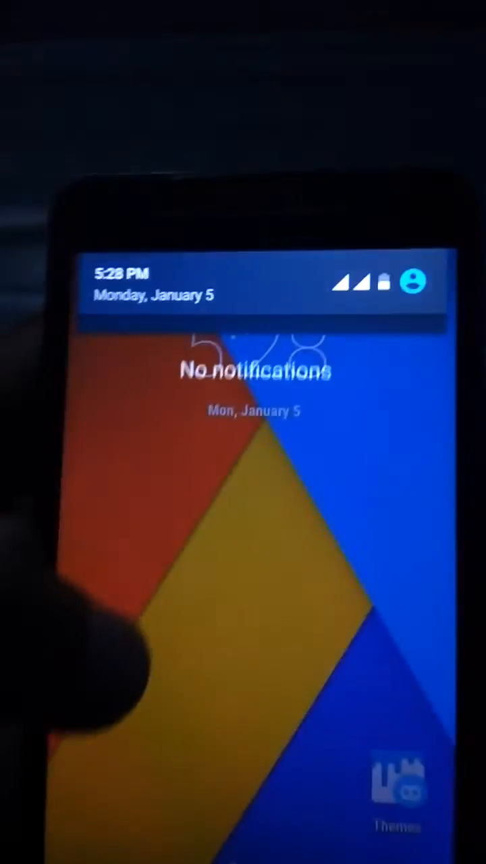
# - Pull down the notification shade to reach the Settings shortcut
pyautogui.scroll(-3)
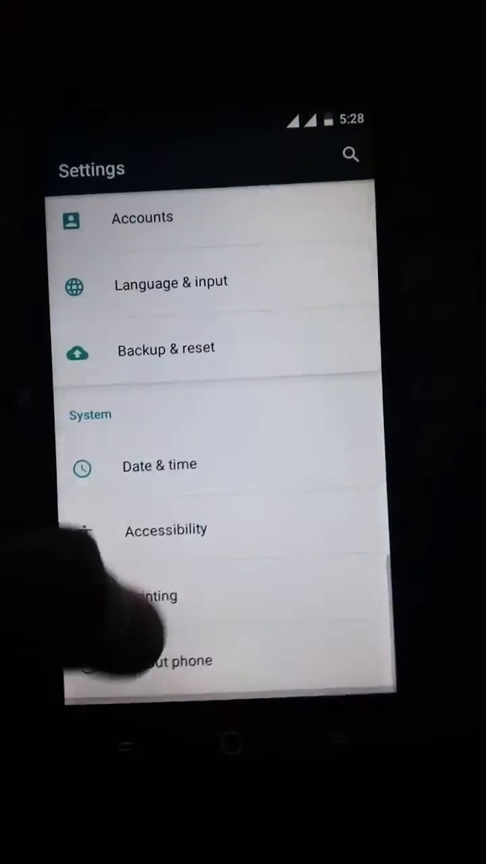
# - Show About phone with model AO5510, Android 6.0 and CyanogenMod 13.0
pyautogui.click(168, 662)
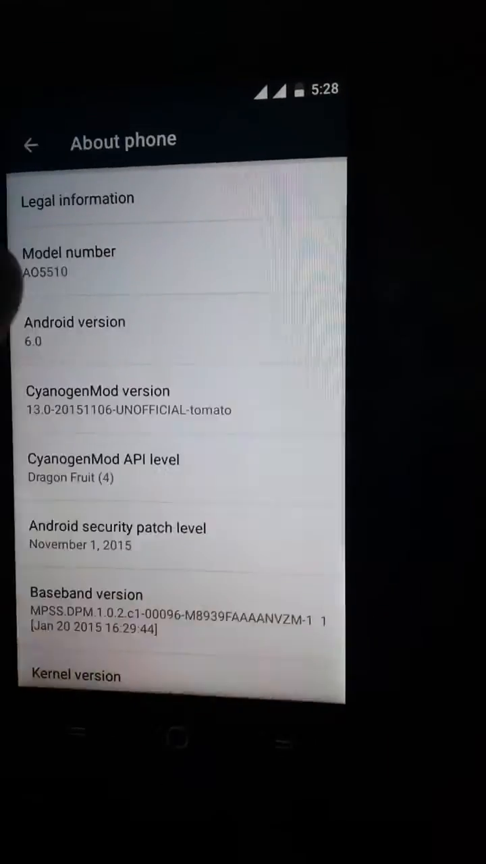
pyautogui.scroll(-3)
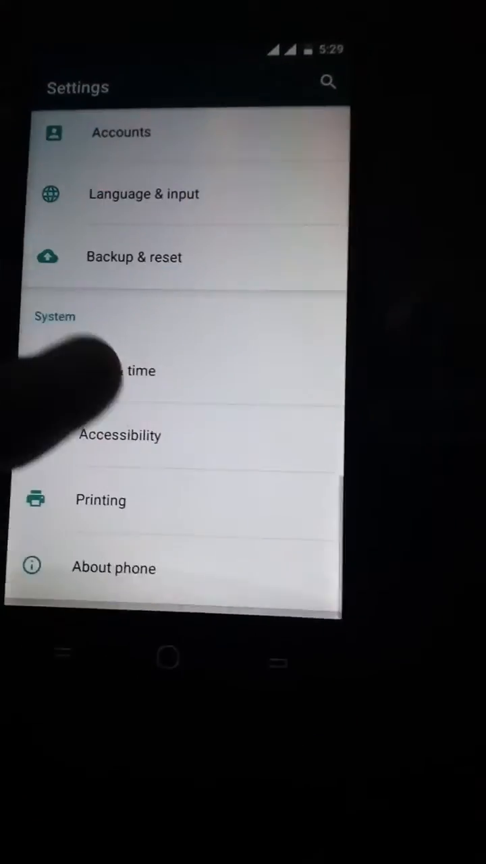
pyautogui.click(113, 568)
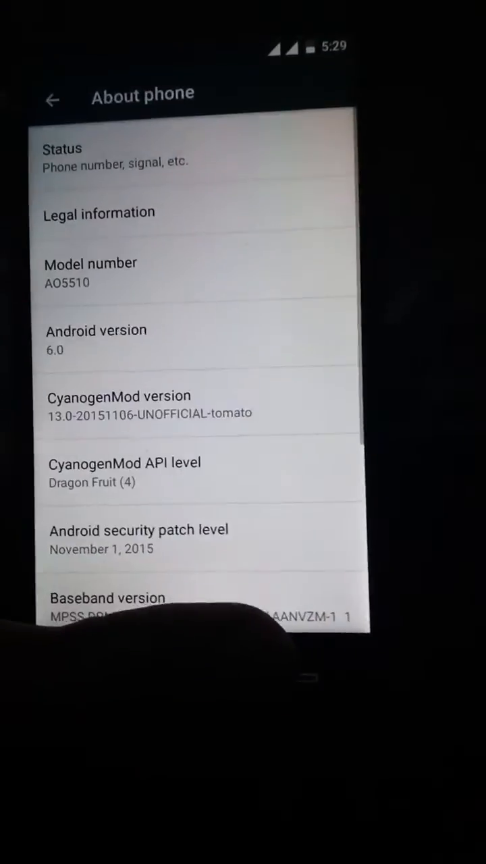